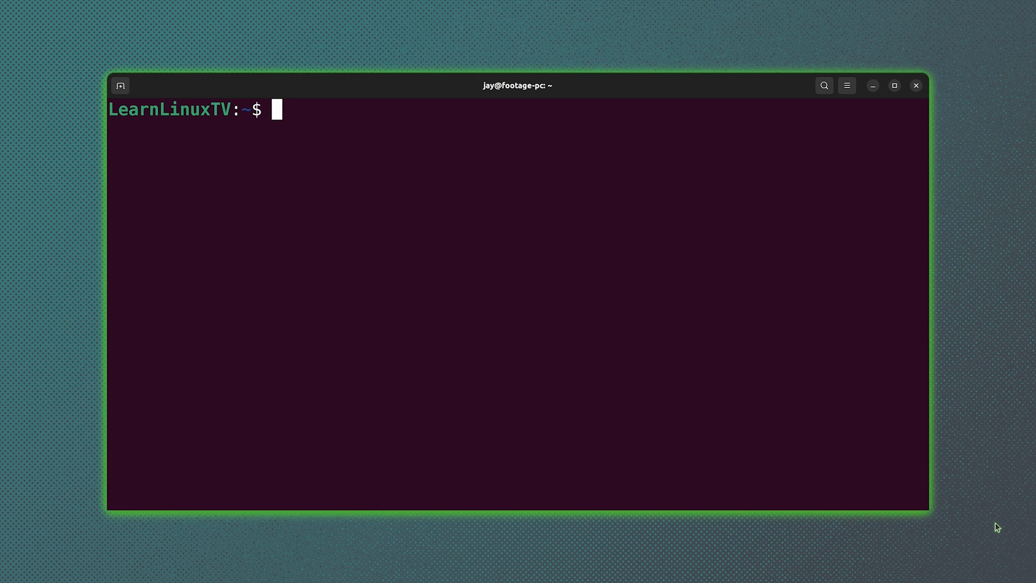
# - Run lsusb to list the attached USB devices
pyautogui.write('lsusb')
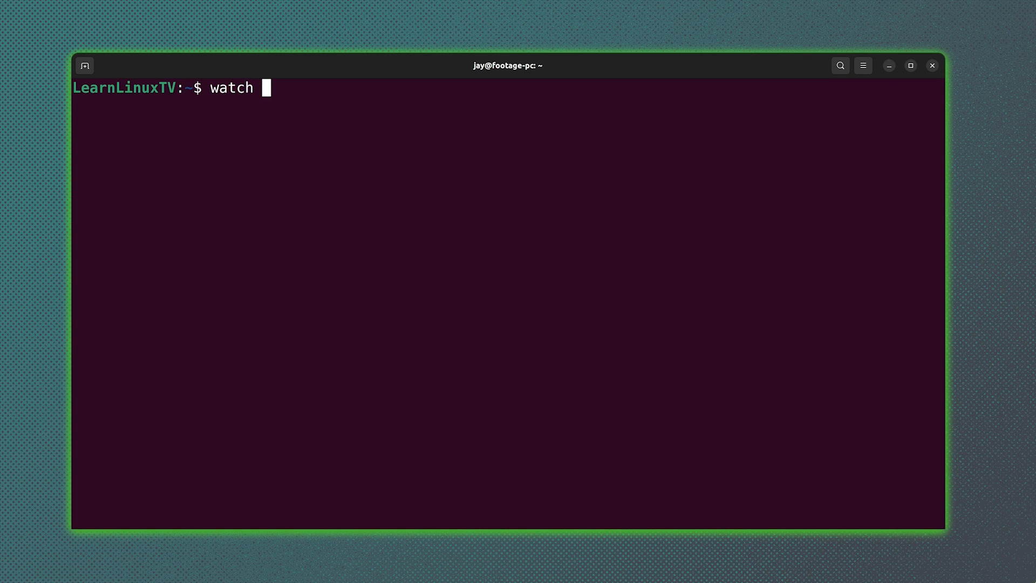
# - Run watch -d lsusb so the USB list refreshes with changes highlighted
pyautogui.write('-d lsus')
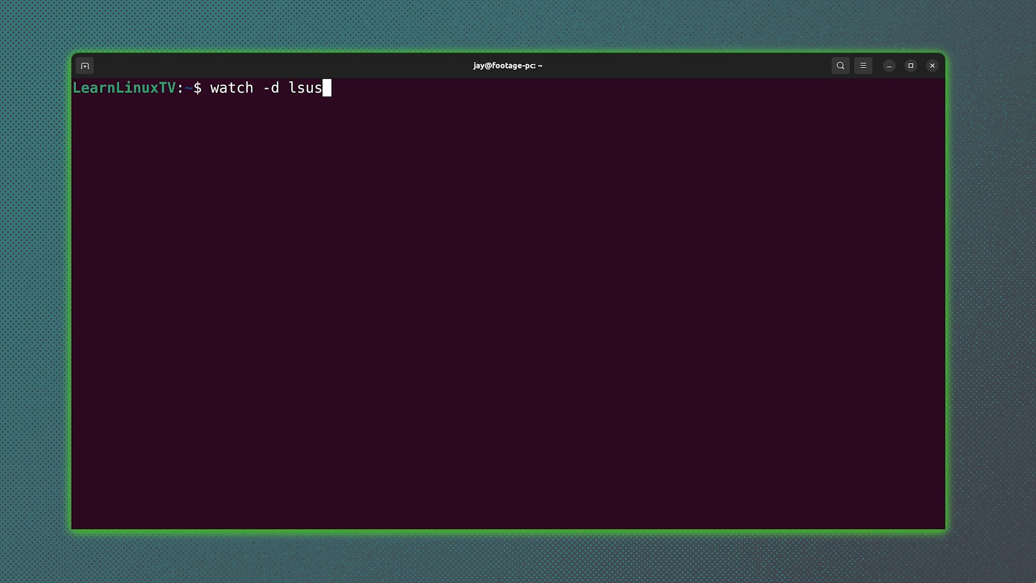
pyautogui.write('b')
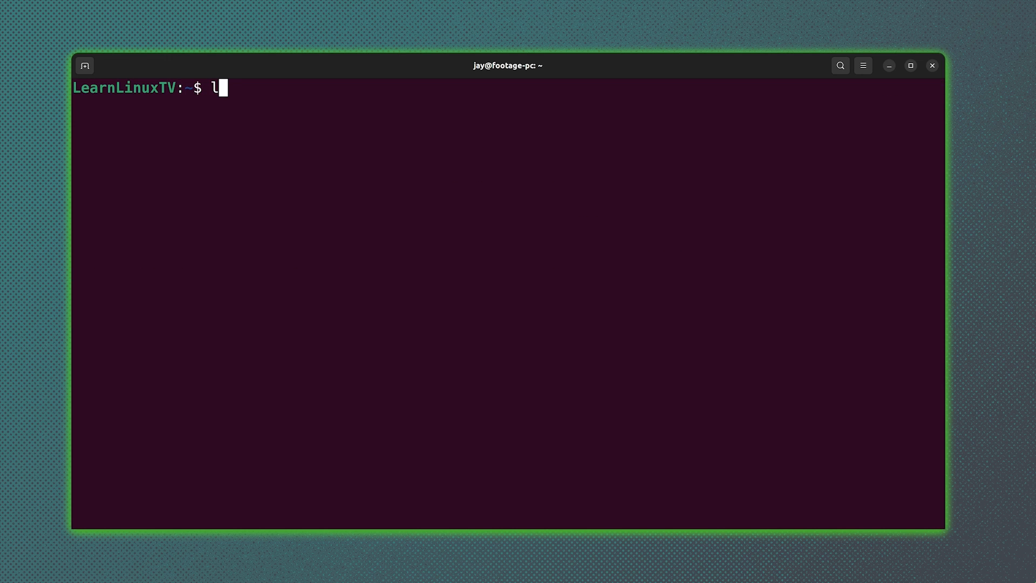
# - Run lsusb -t to show USB devices as a bus and port tree
pyautogui.write('susb -t')
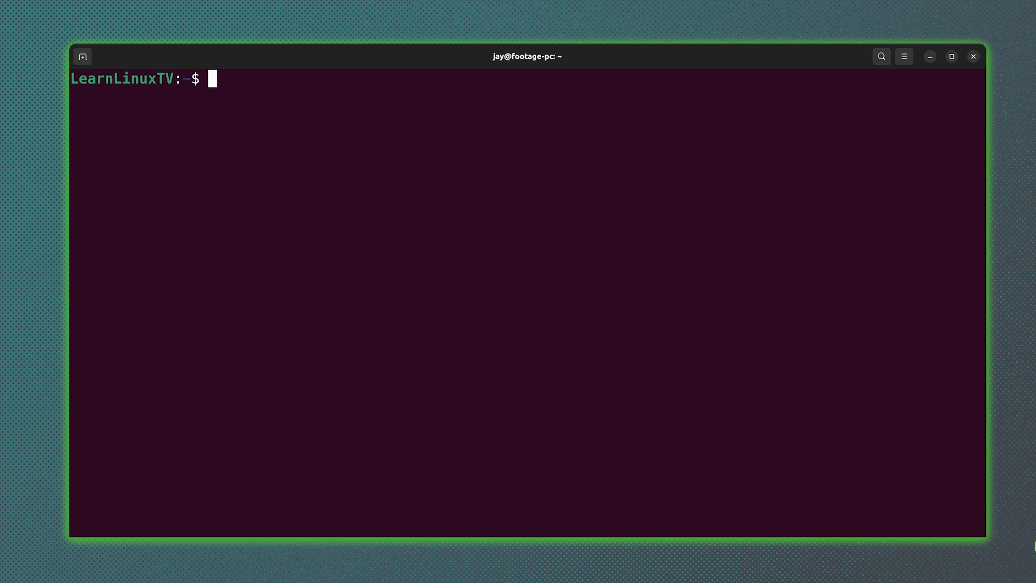
# - Run lspci to list all PCI devices, bridges and controllers
pyautogui.write('lspci')
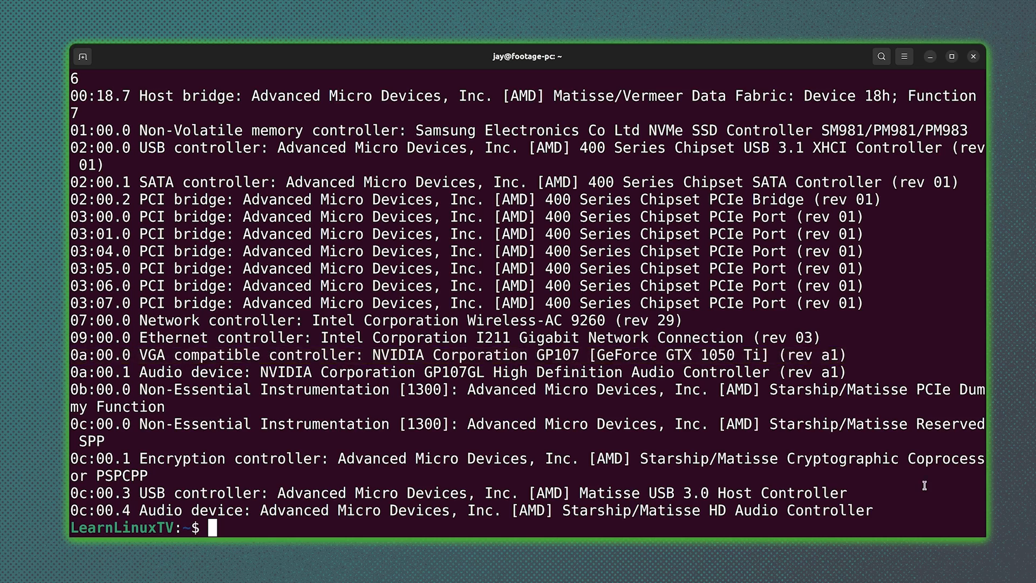
# - Scroll back through the lspci device listing and return to the prompt
pyautogui.scroll(-3)
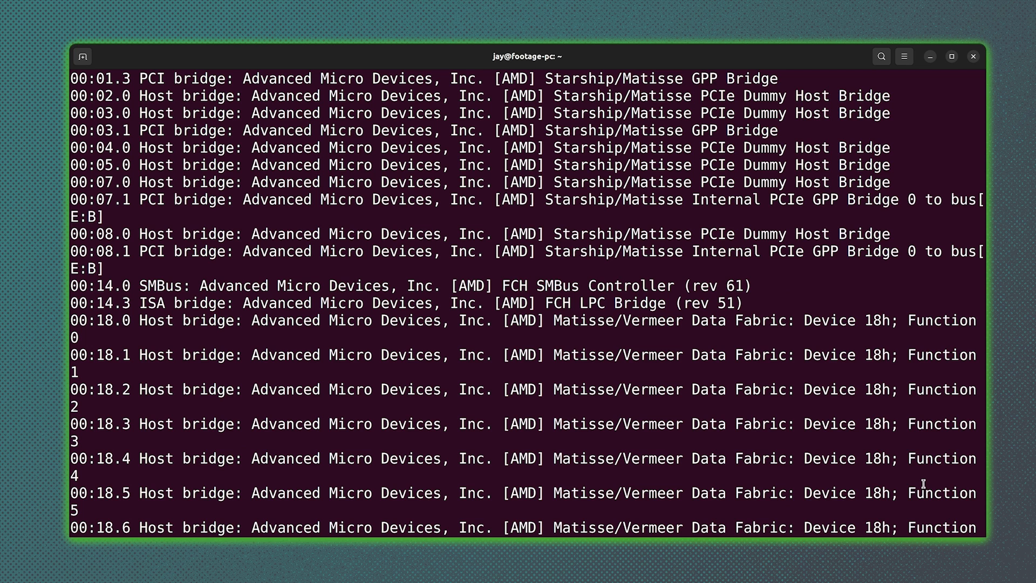
pyautogui.scroll(3)
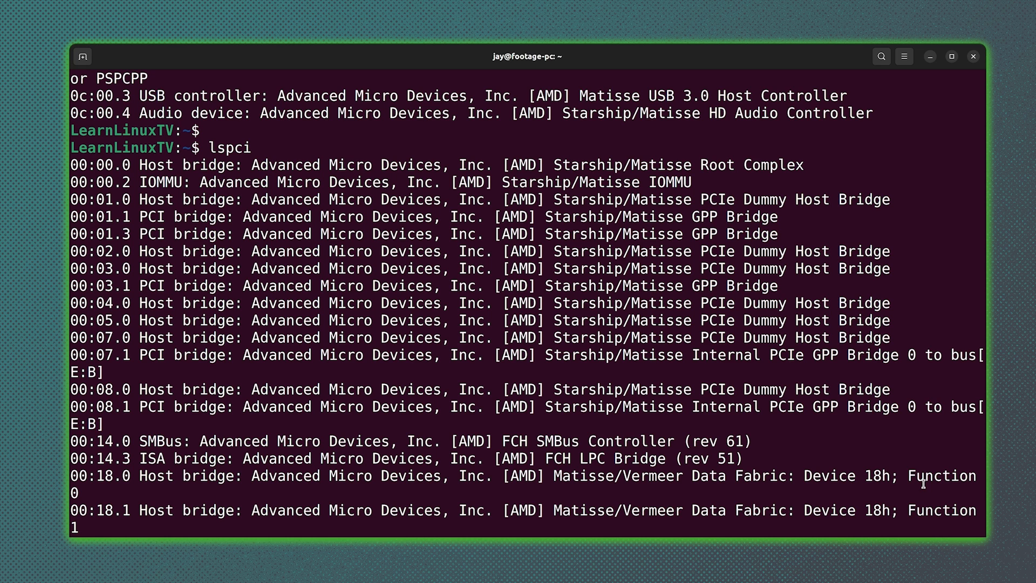
pyautogui.scroll(-3)
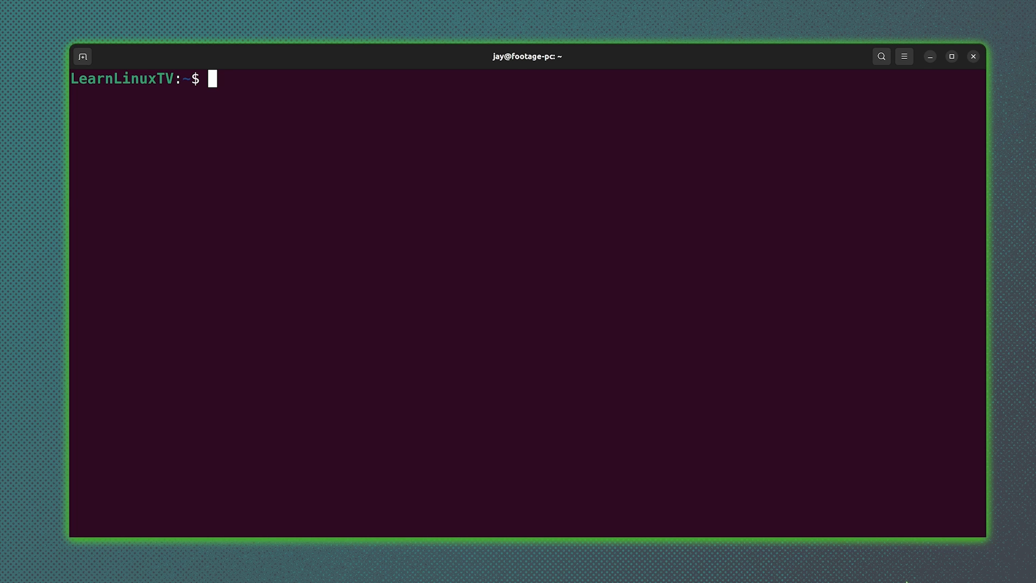
# - Rerun lshw with administrator rights via sudo !! for the full hardware listing
pyautogui.write('ls')
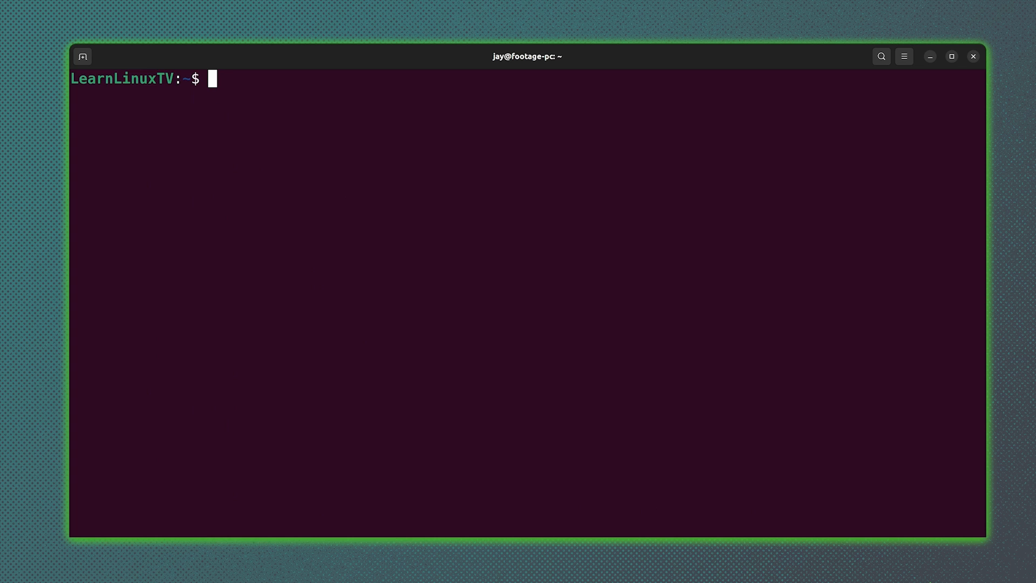
pyautogui.write('sudo !!')
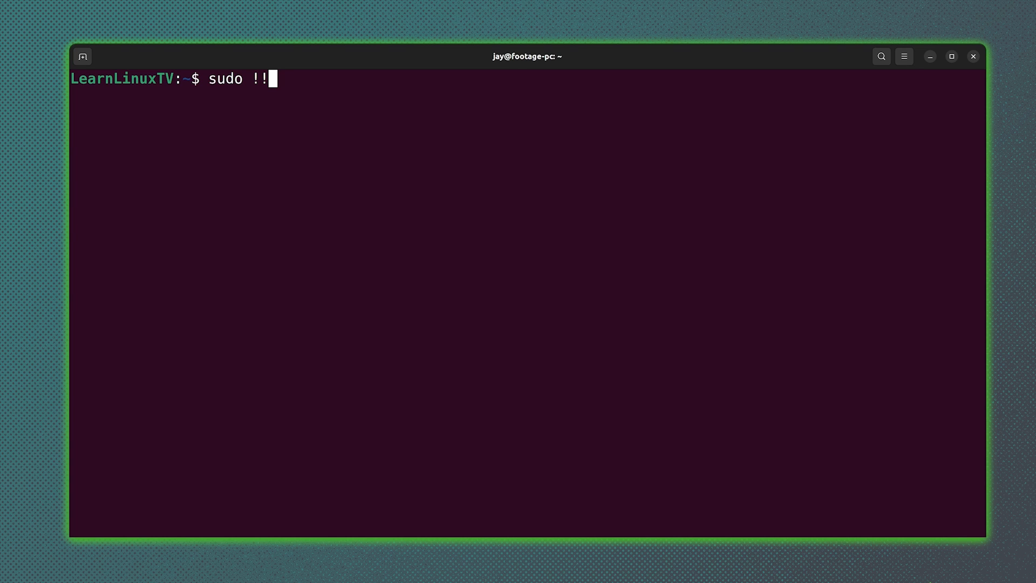
pyautogui.press('Return')
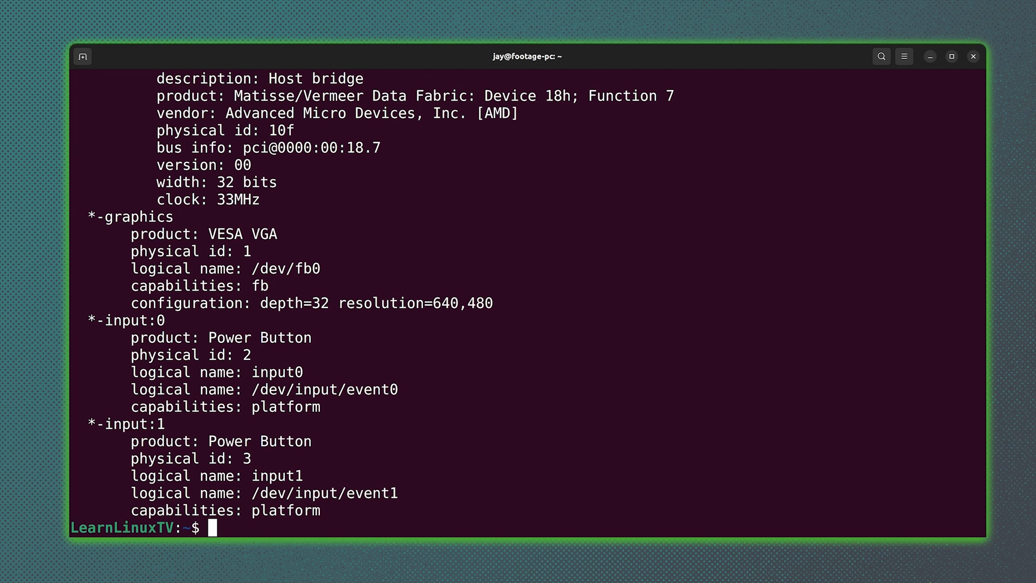
pyautogui.moveTo(834, 447)
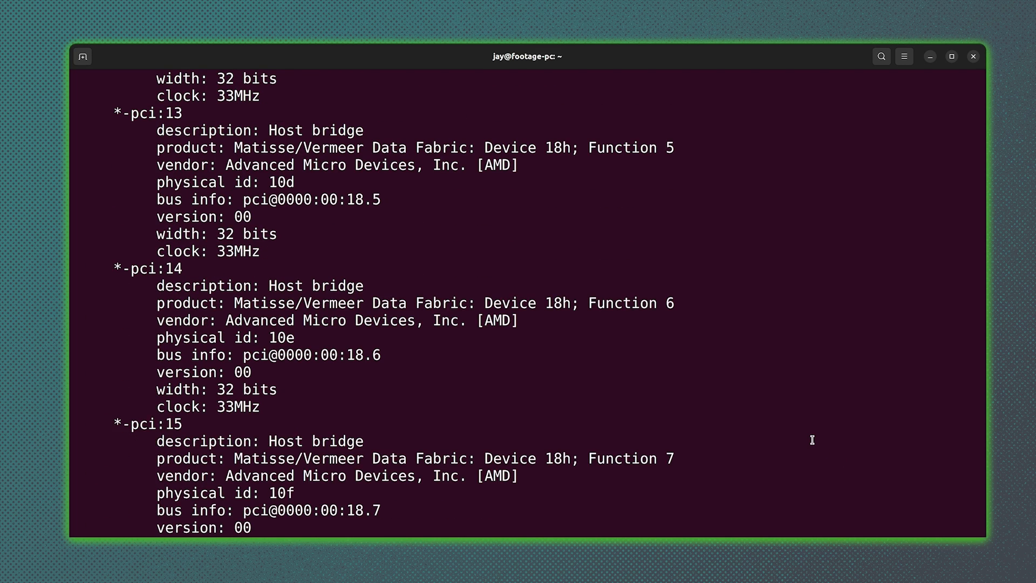
# - Scroll through the lshw output, then prepare a fresh sudo lshw command
pyautogui.scroll(-3)
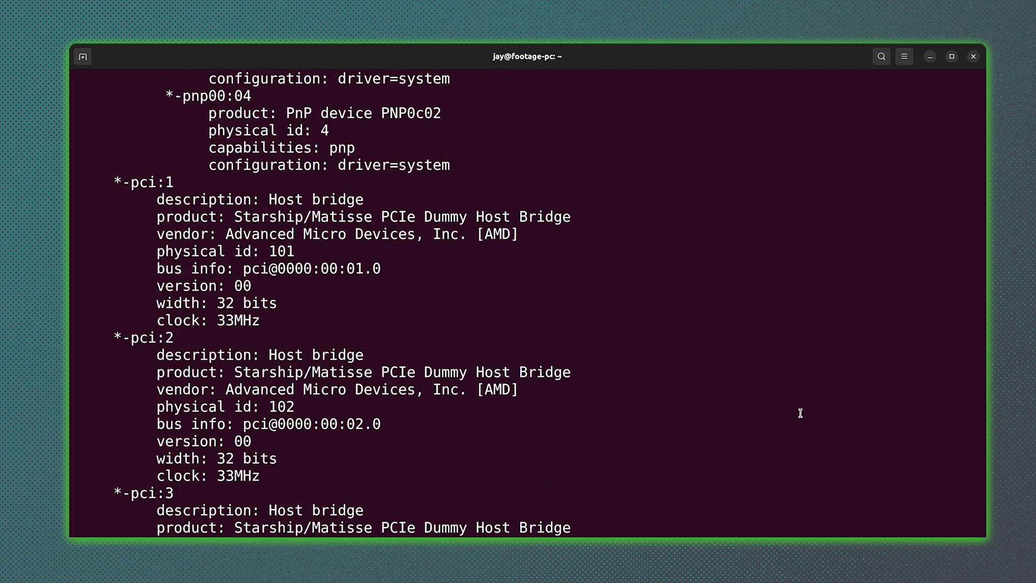
pyautogui.scroll(-3)
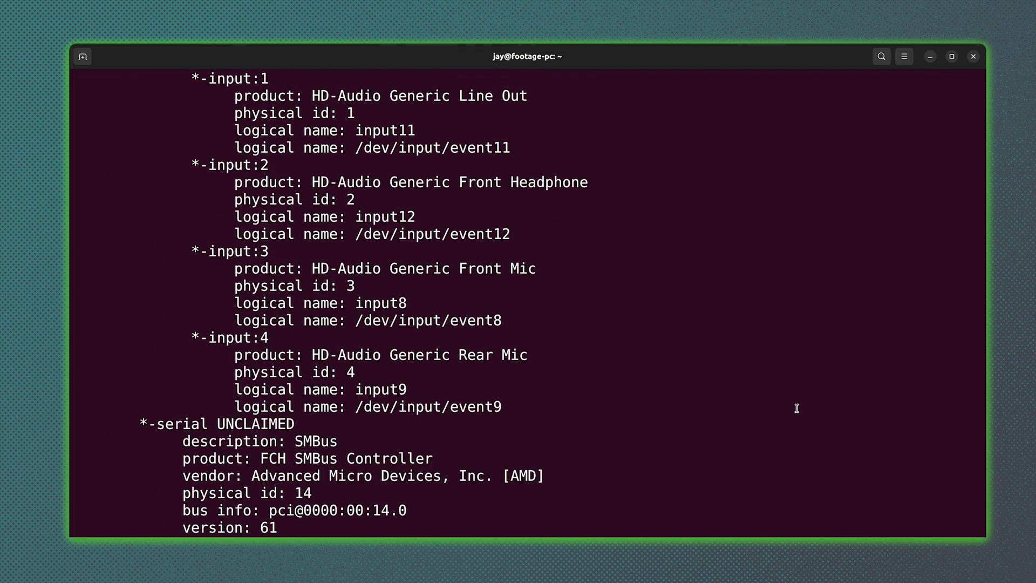
pyautogui.scroll(-3)
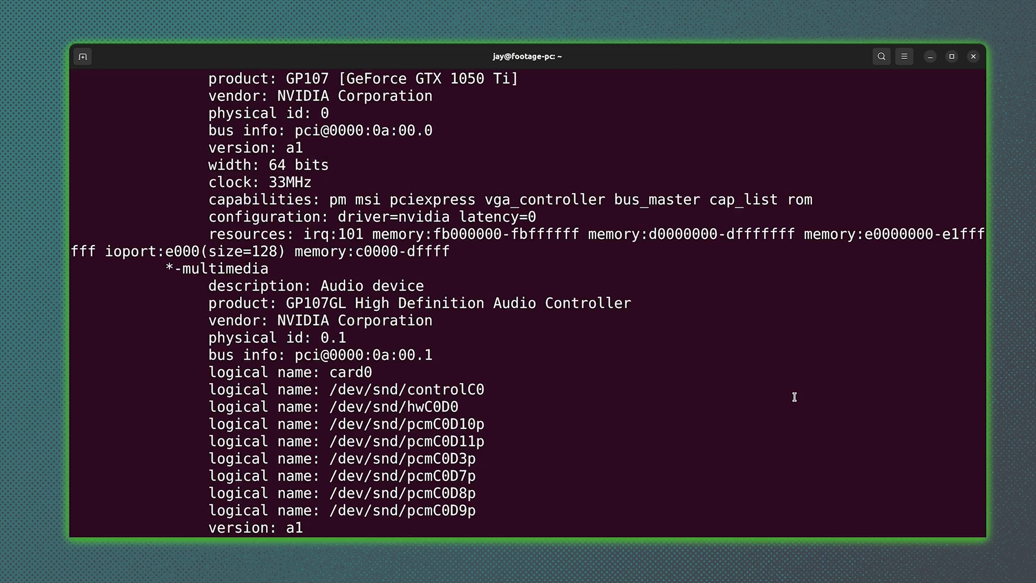
pyautogui.scroll(-3)
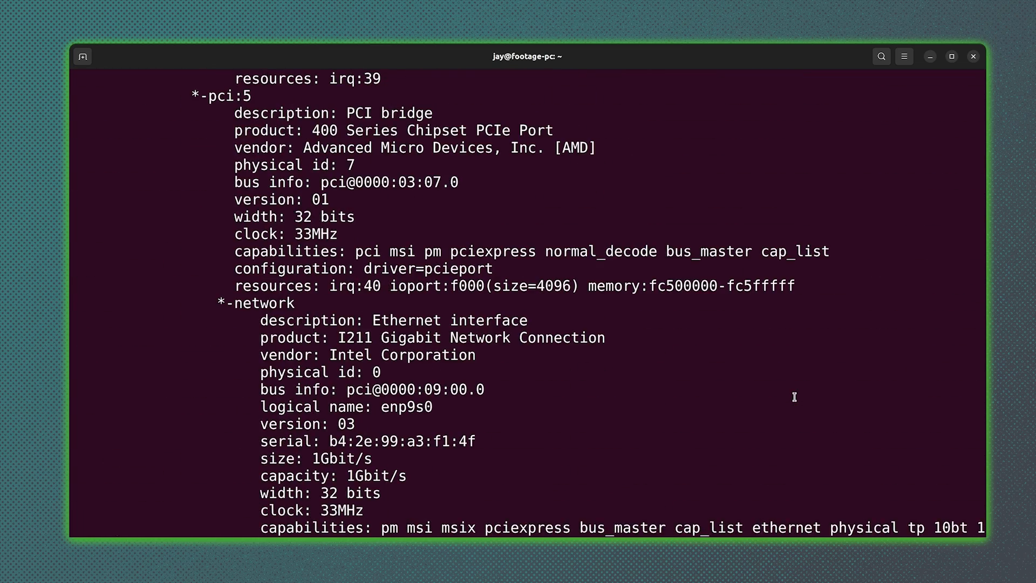
pyautogui.write('sudo lshw')
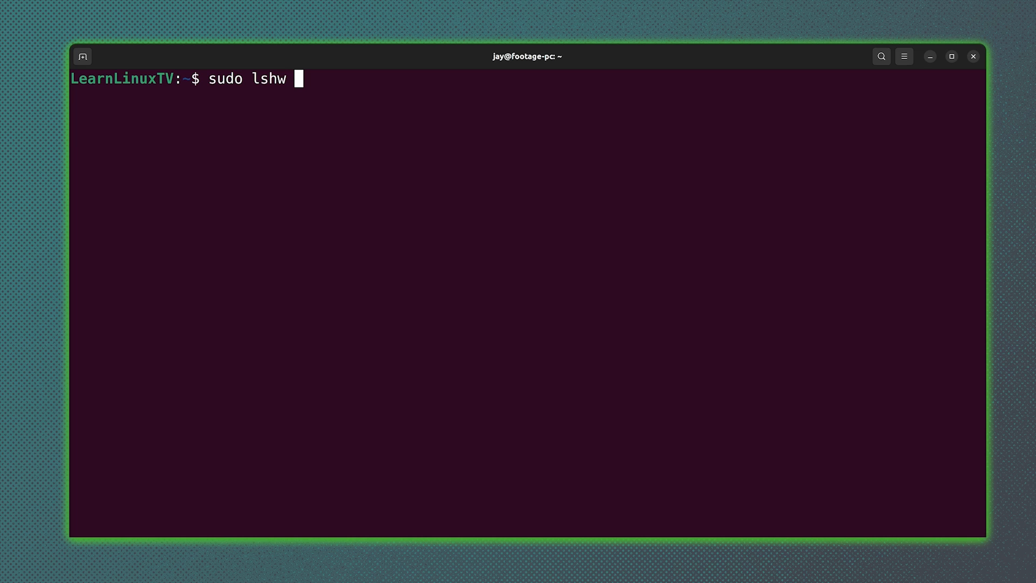
# - Run sudo lshw -html to print the hardware report as HTML markup
pyautogui.write('-')
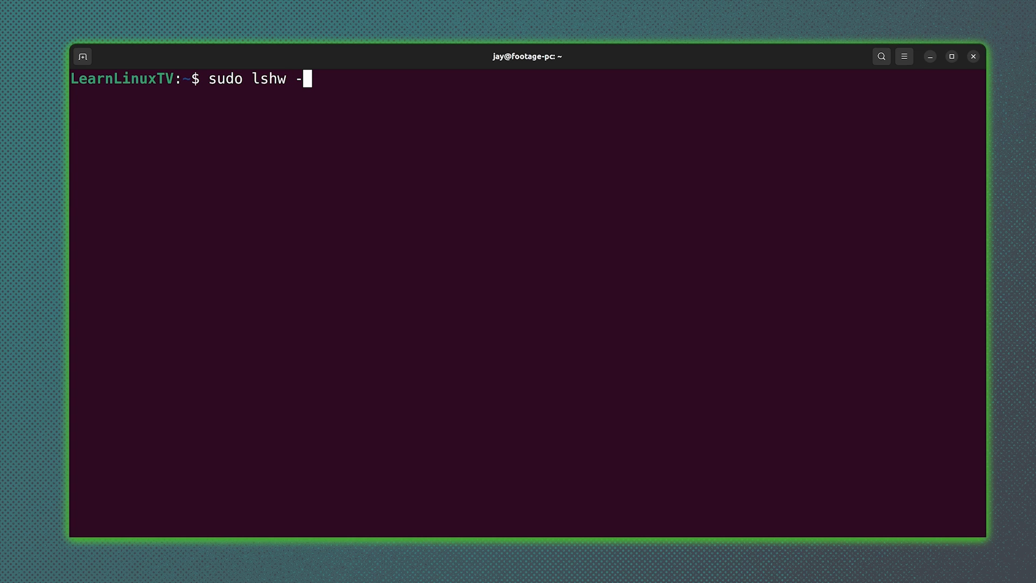
pyautogui.write('html')
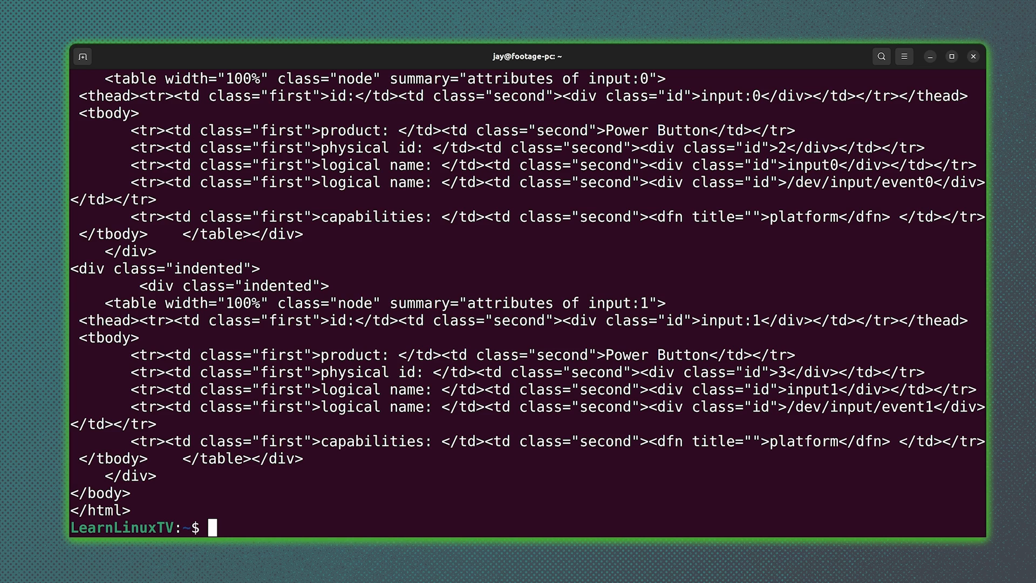
pyautogui.write('sudo lshw -html > hwin')
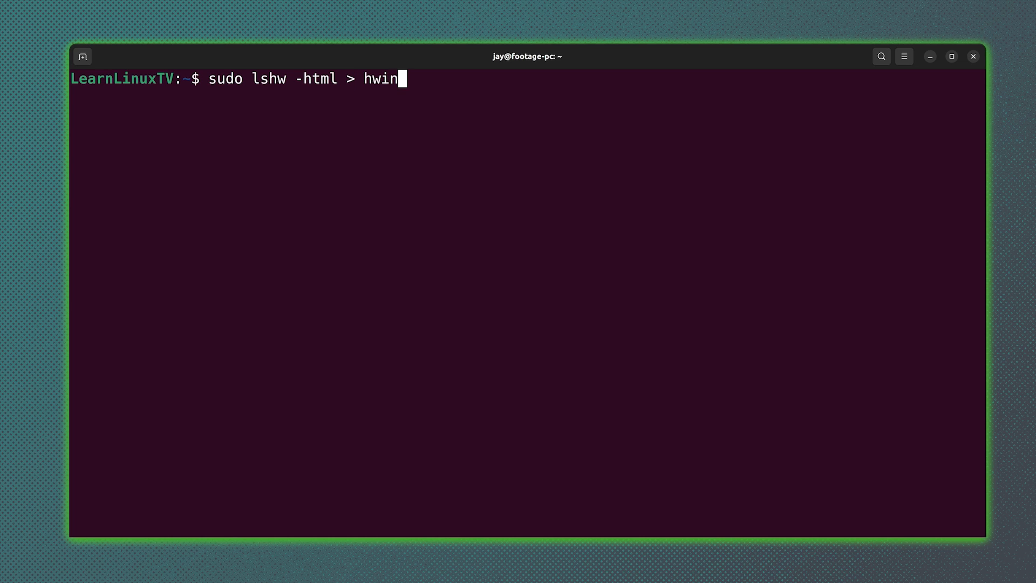
# - Redirect sudo lshw -html into hwinfo.html and list the folder with ls
pyautogui.write('fo.html')
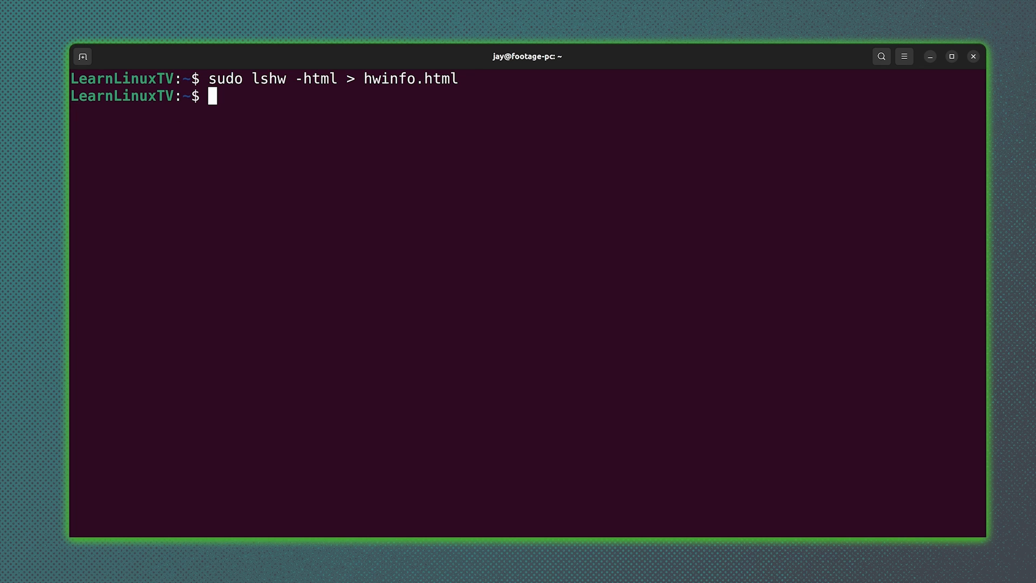
pyautogui.write('ls')
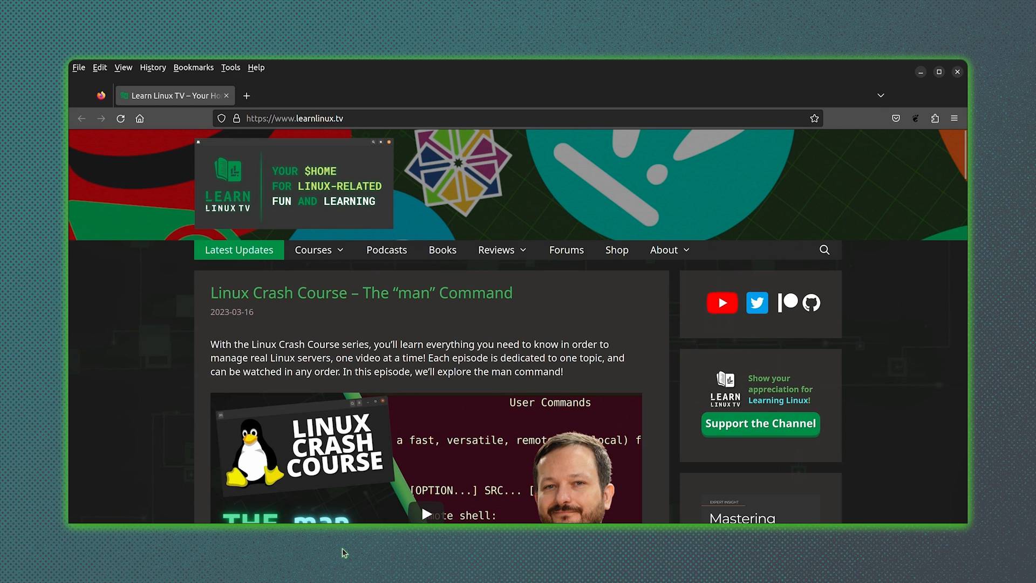
pyautogui.moveTo(83, 250)
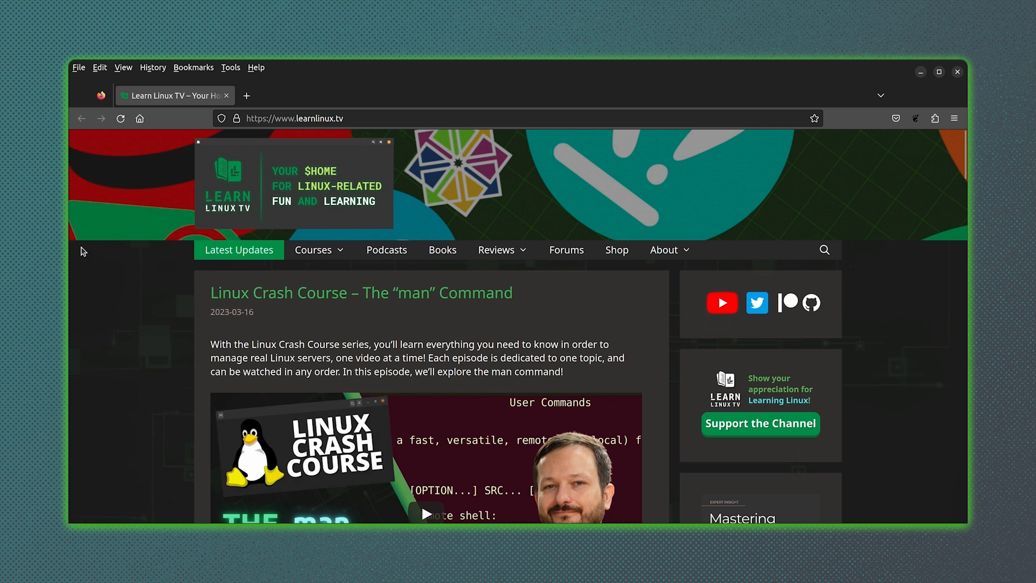
# - Open hwinfo.html from the home folder in Firefox
pyautogui.click(78, 67)
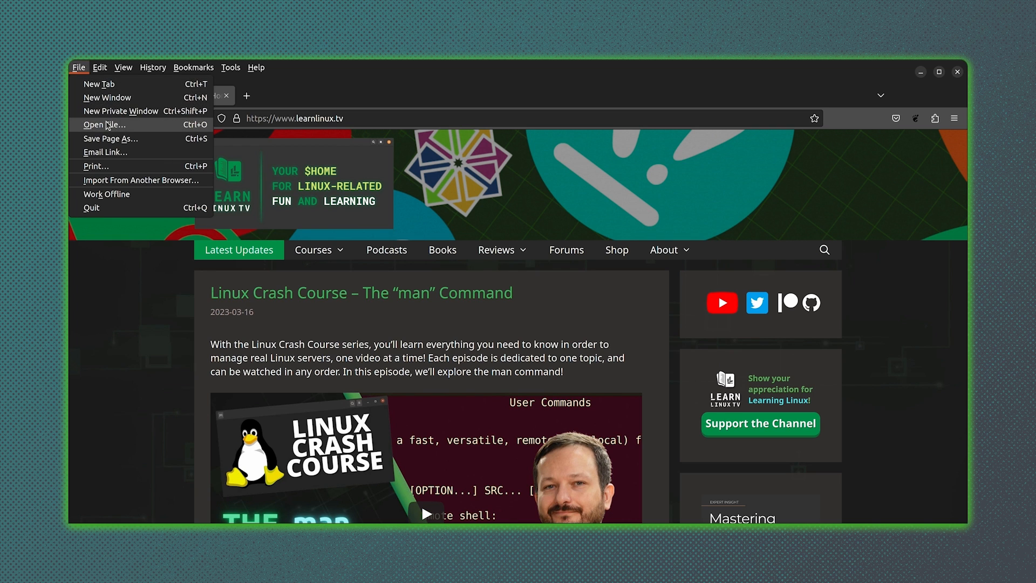
pyautogui.click(103, 124)
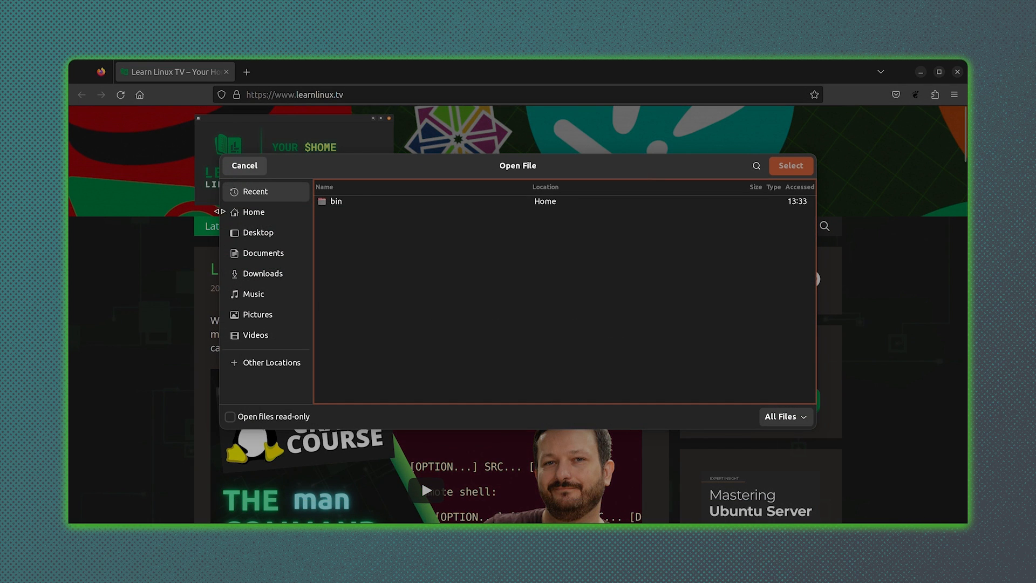
pyautogui.click(253, 212)
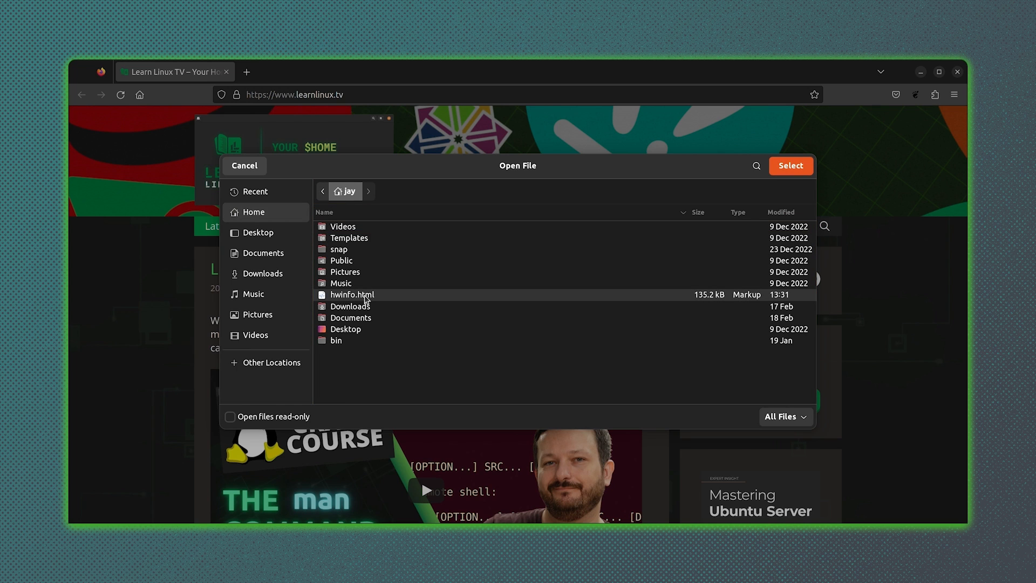
pyautogui.click(791, 166)
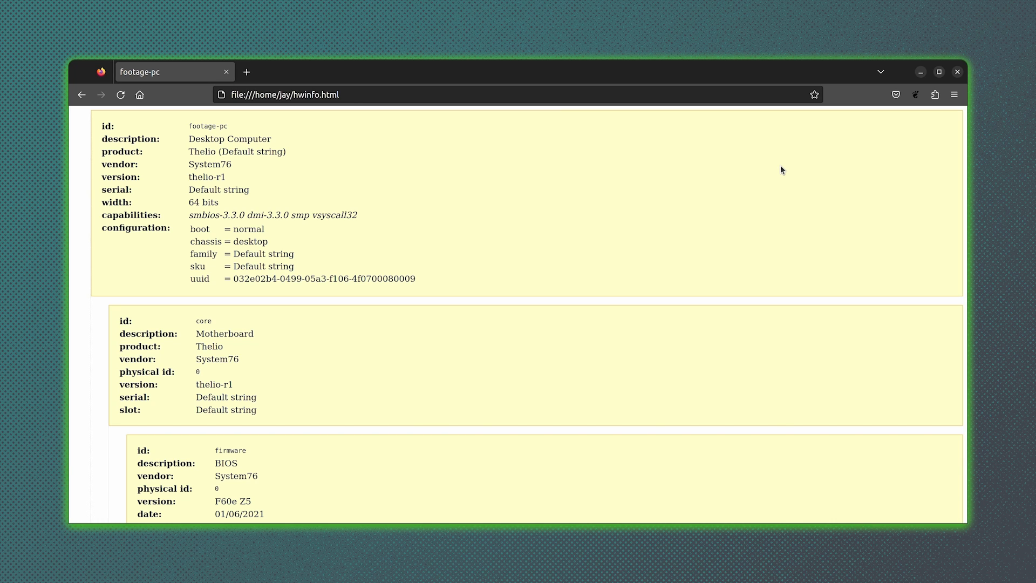
# - Scroll down the report to the PCI bridge, graphics card and audio controller entries
pyautogui.scroll(-3)
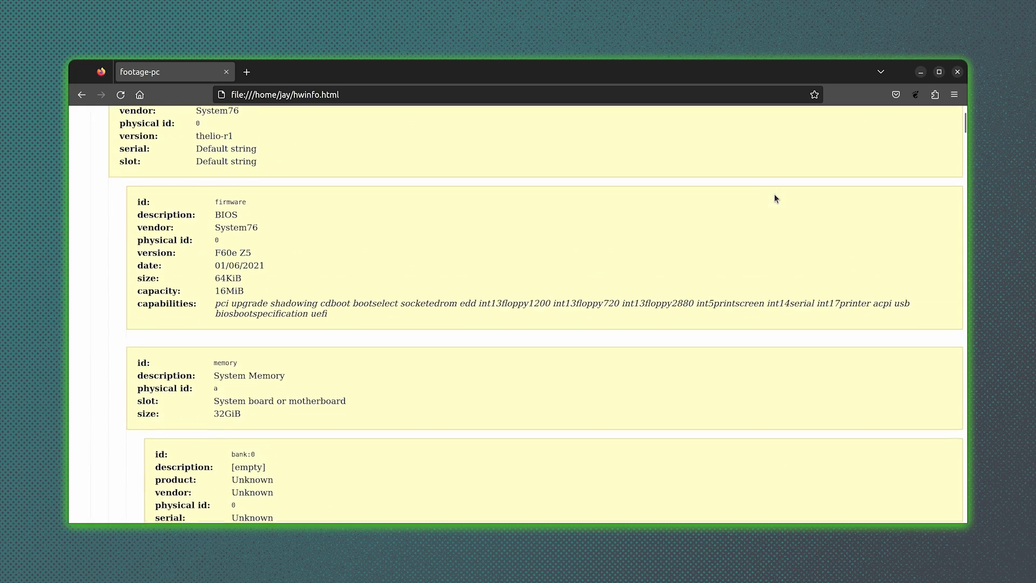
pyautogui.scroll(-3)
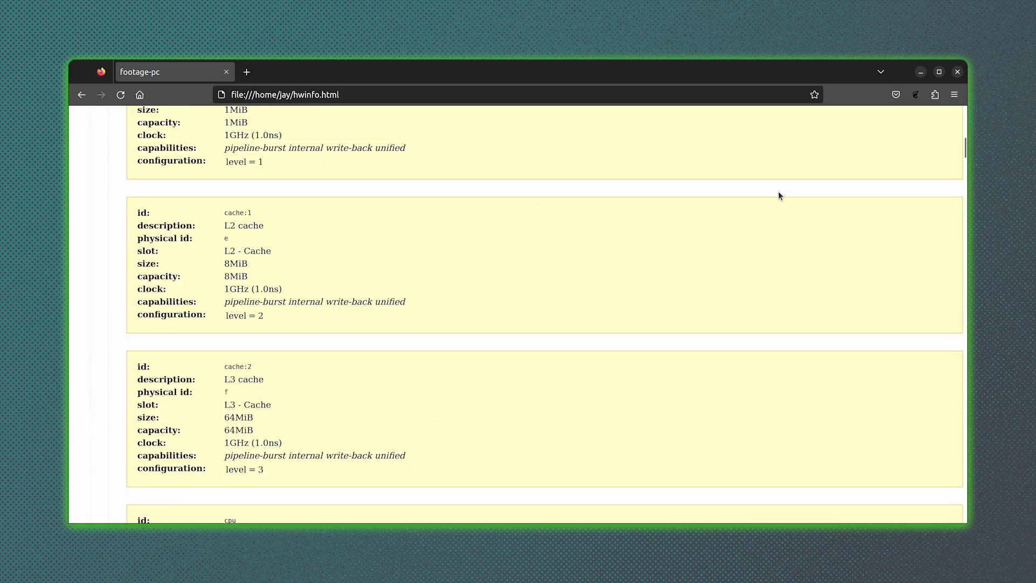
pyautogui.scroll(-3)
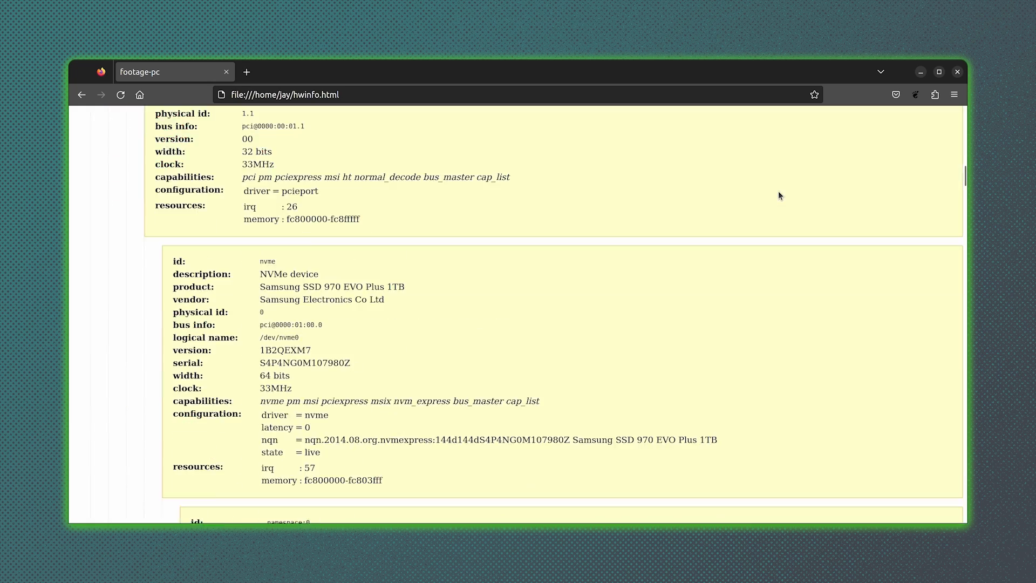
pyautogui.scroll(-3)
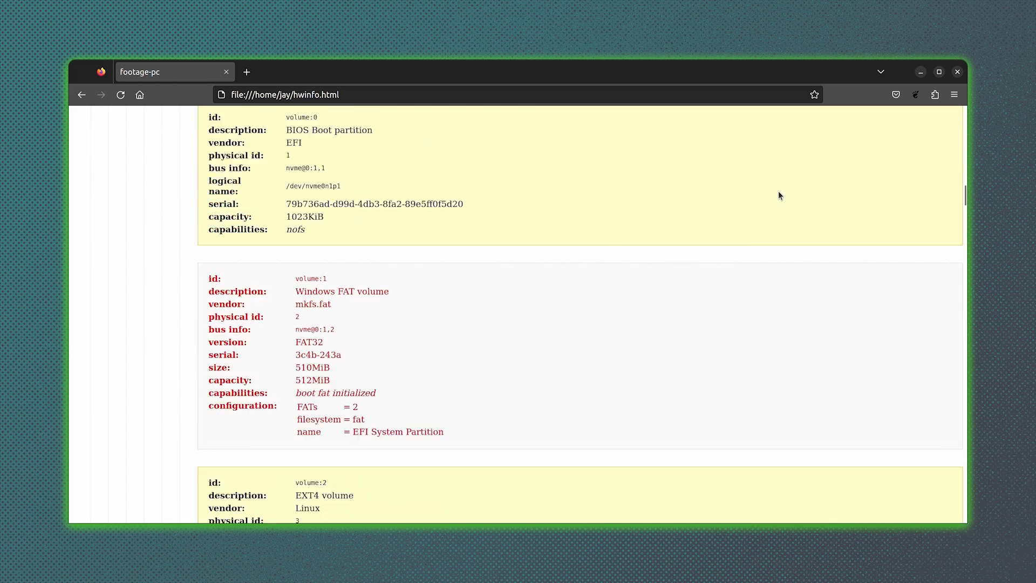
pyautogui.scroll(-3)
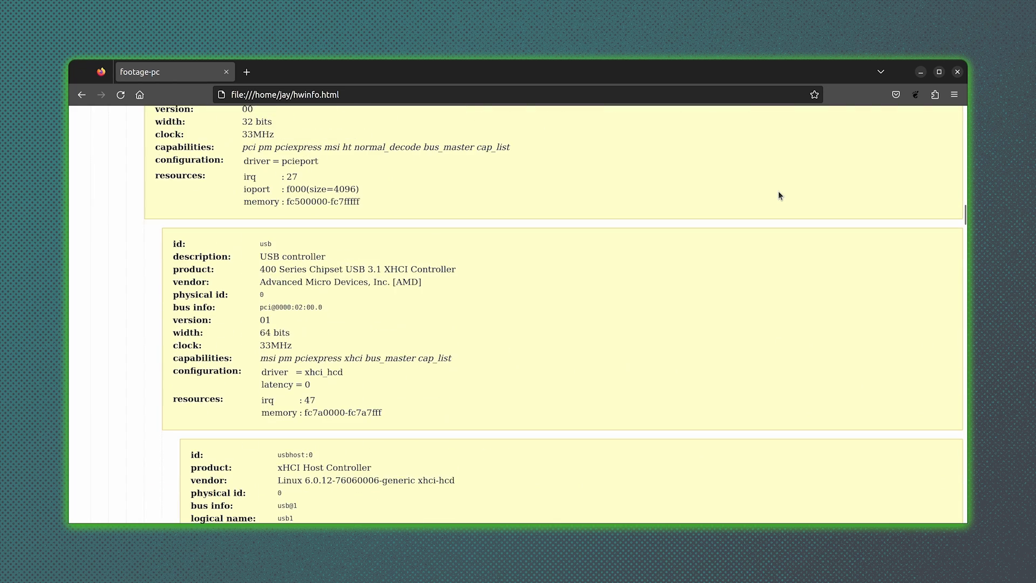
pyautogui.scroll(-3)
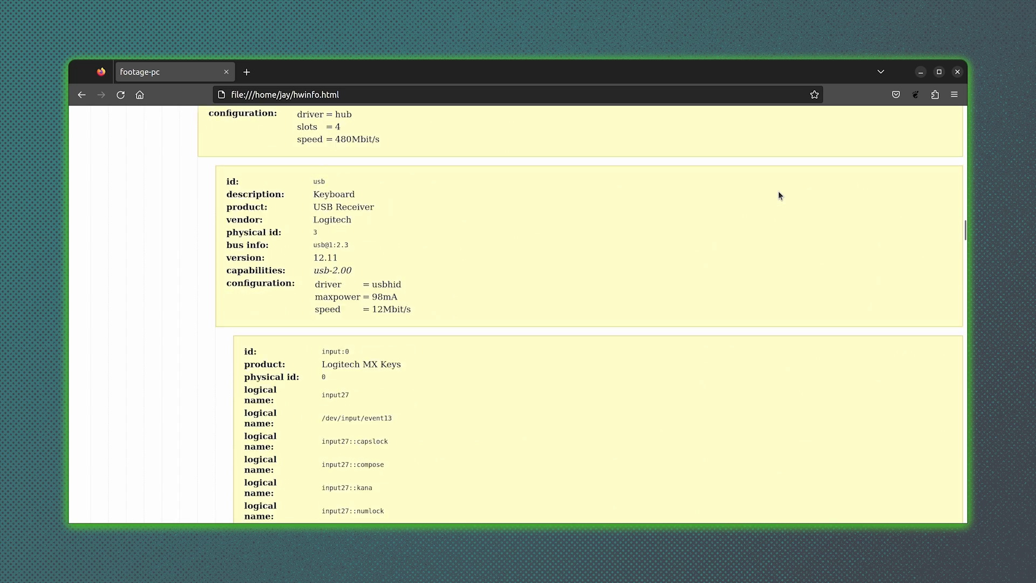
pyautogui.scroll(-3)
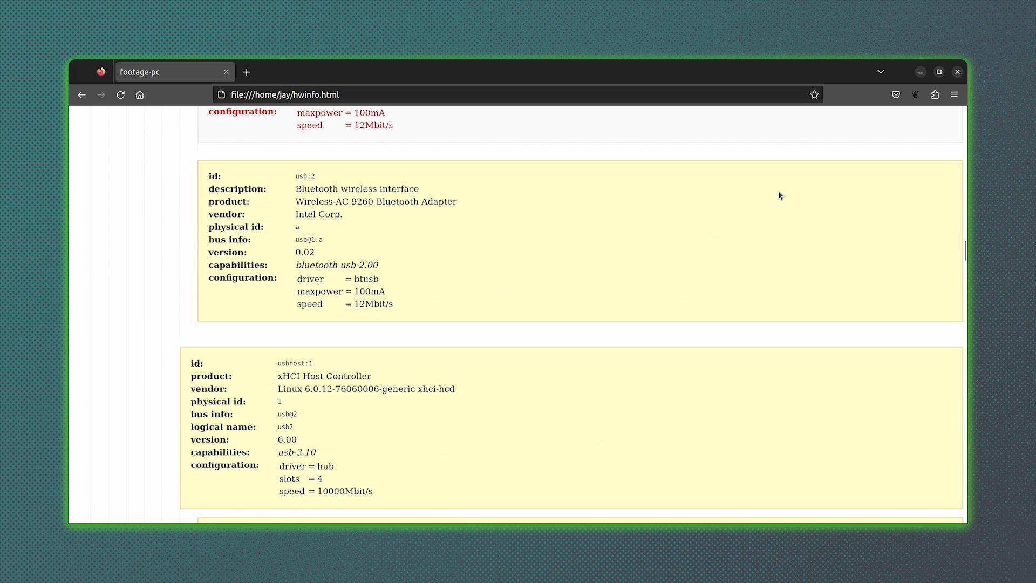
pyautogui.scroll(-3)
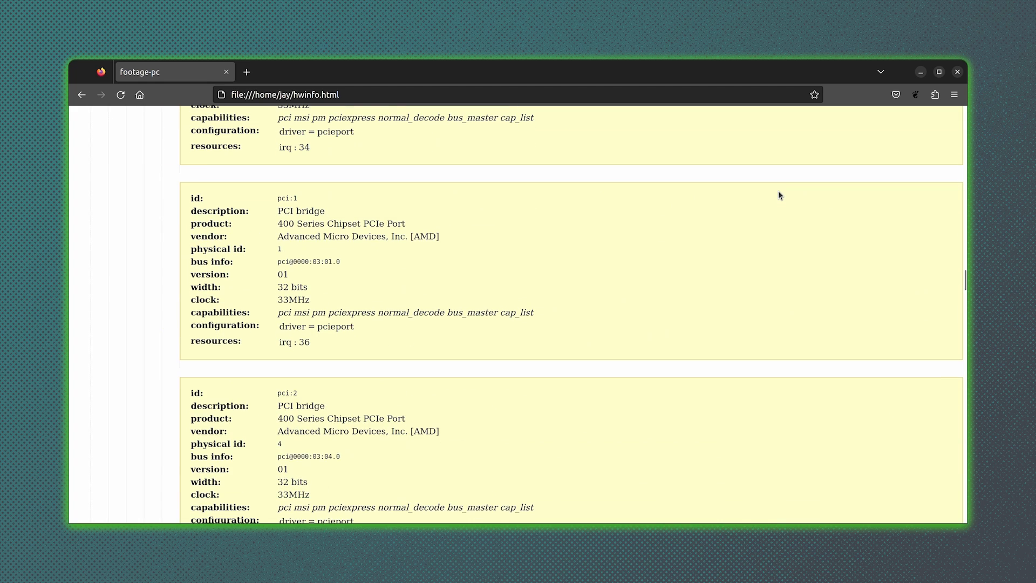
pyautogui.scroll(-3)
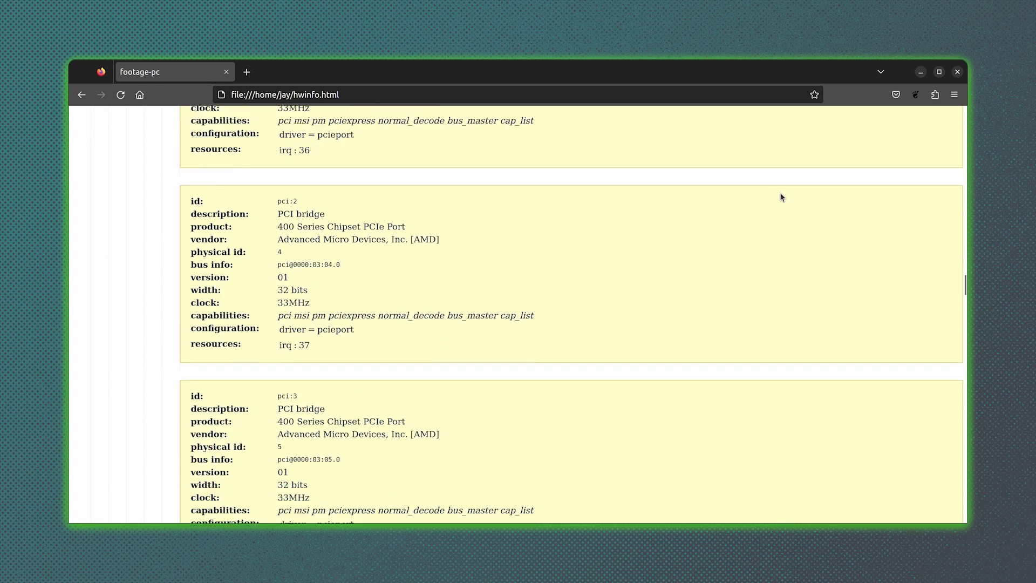
pyautogui.scroll(-3)
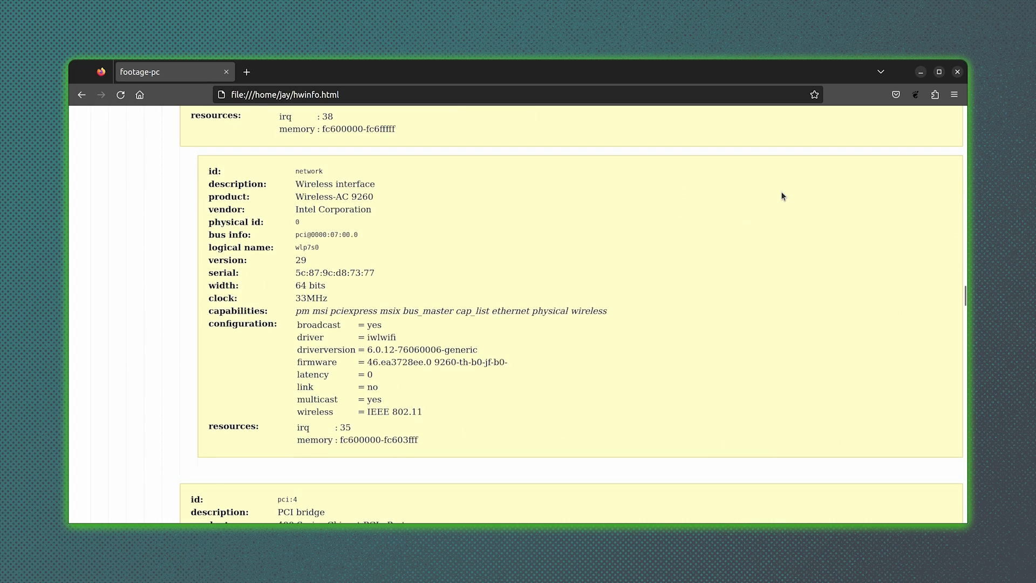
pyautogui.scroll(-3)
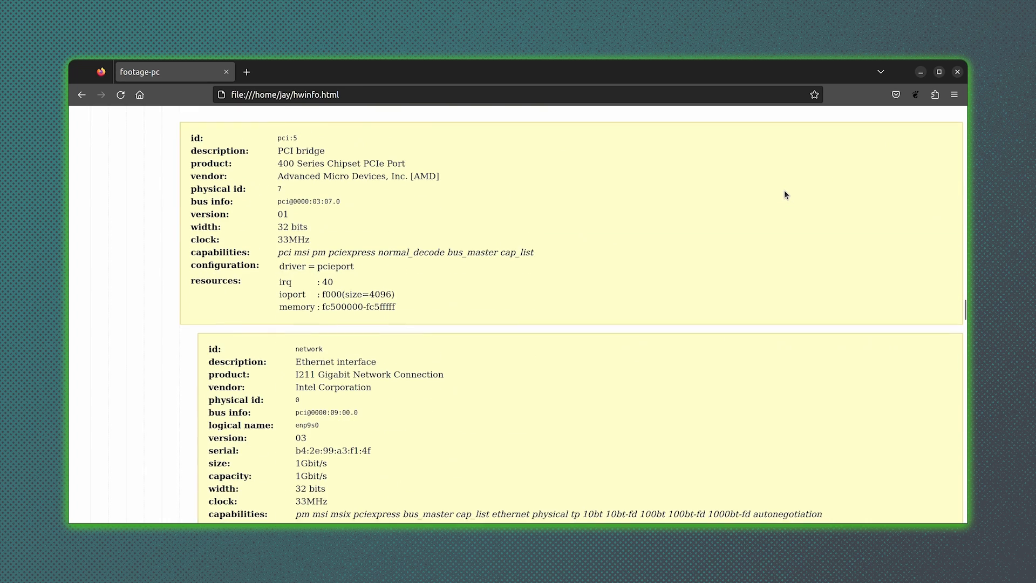
pyautogui.scroll(-3)
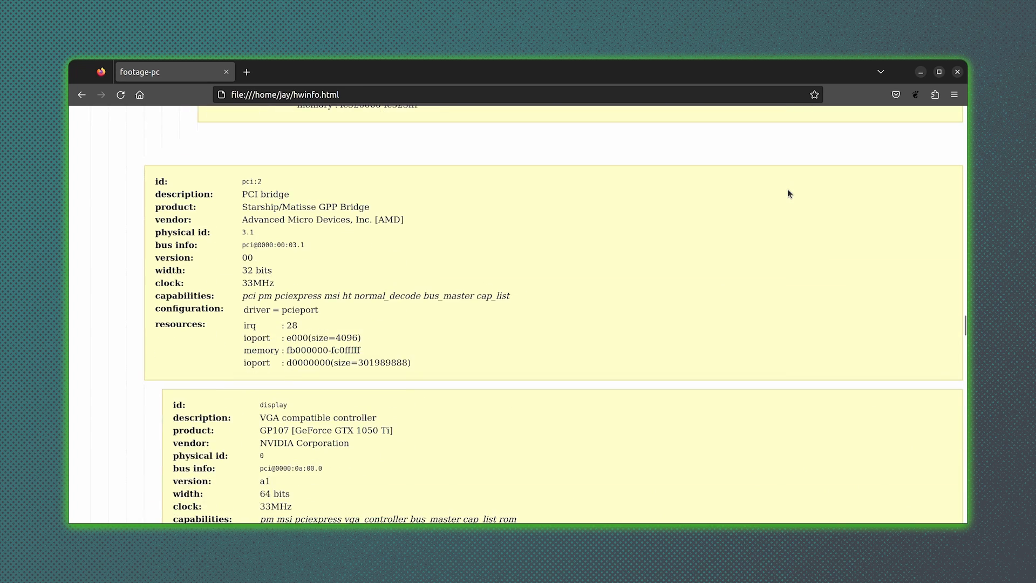
pyautogui.scroll(-3)
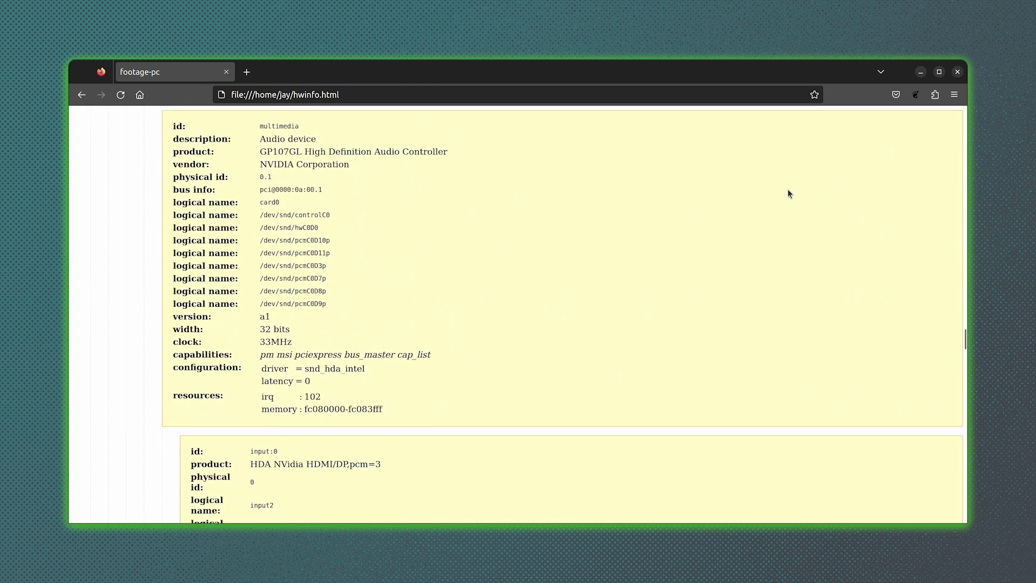
pyautogui.scroll(-3)
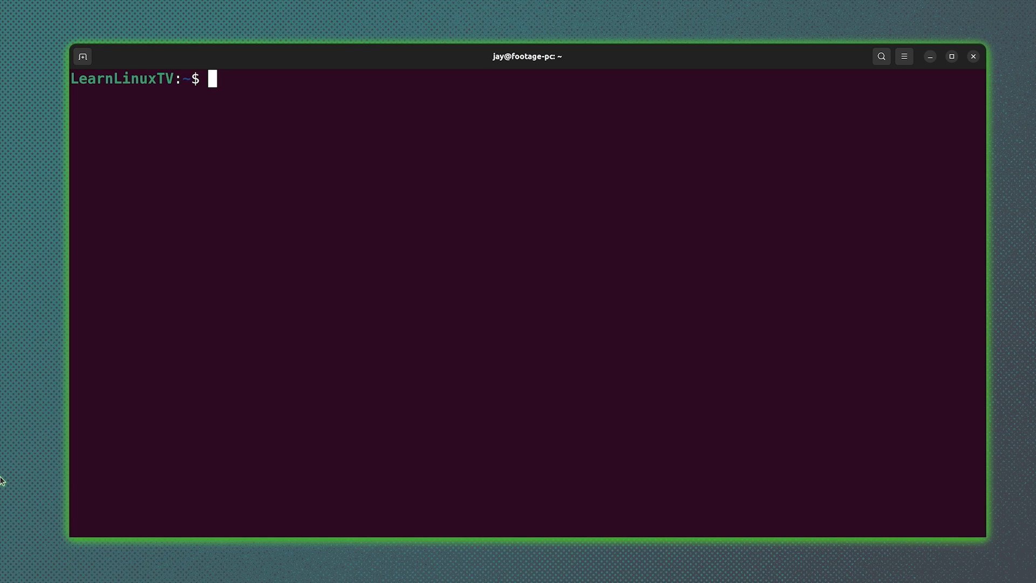
pyautogui.write('sudo lshw')
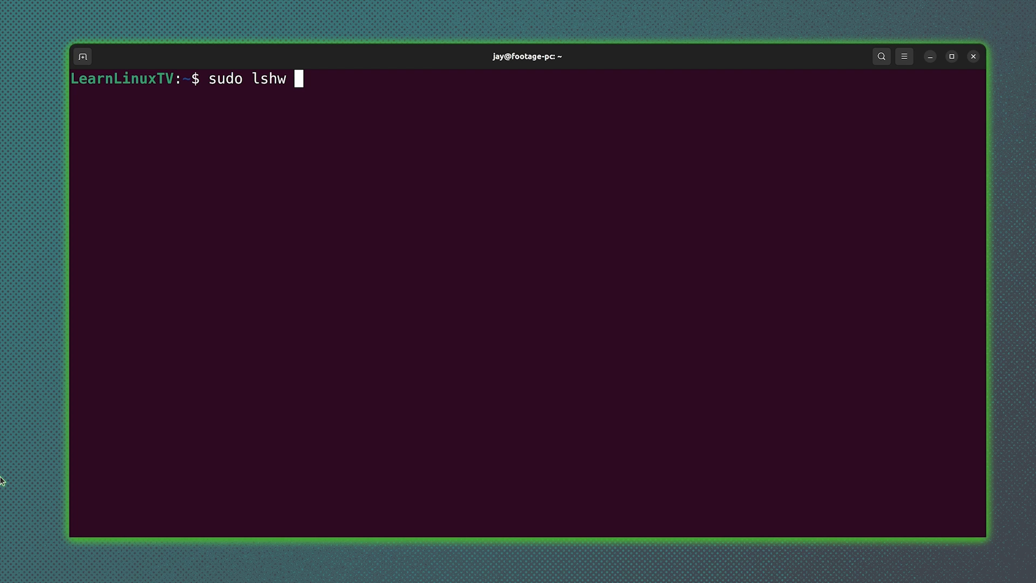
pyautogui.write('-short')
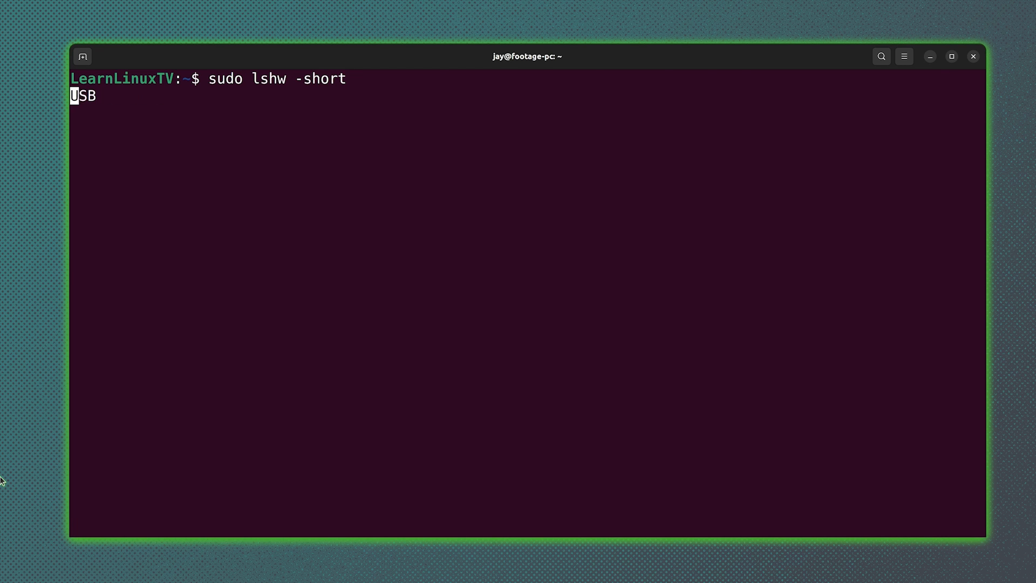
pyautogui.press('Return')
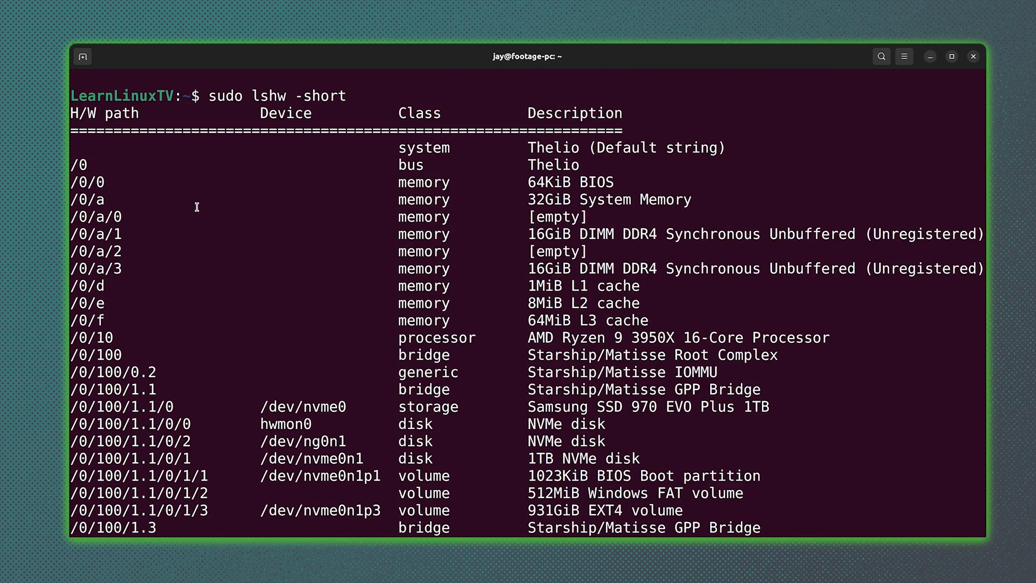
pyautogui.scroll(-3)
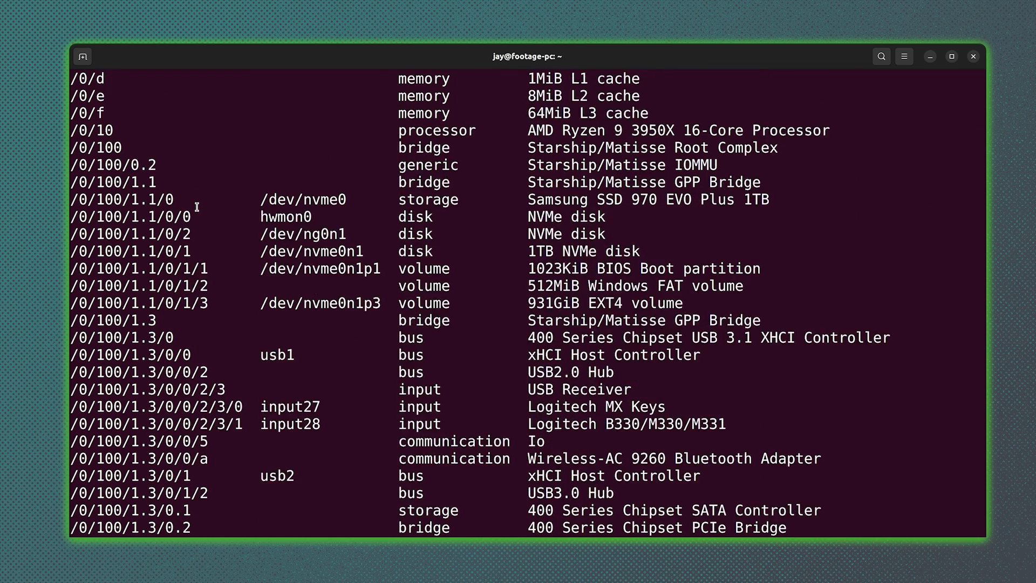
pyautogui.scroll(-3)
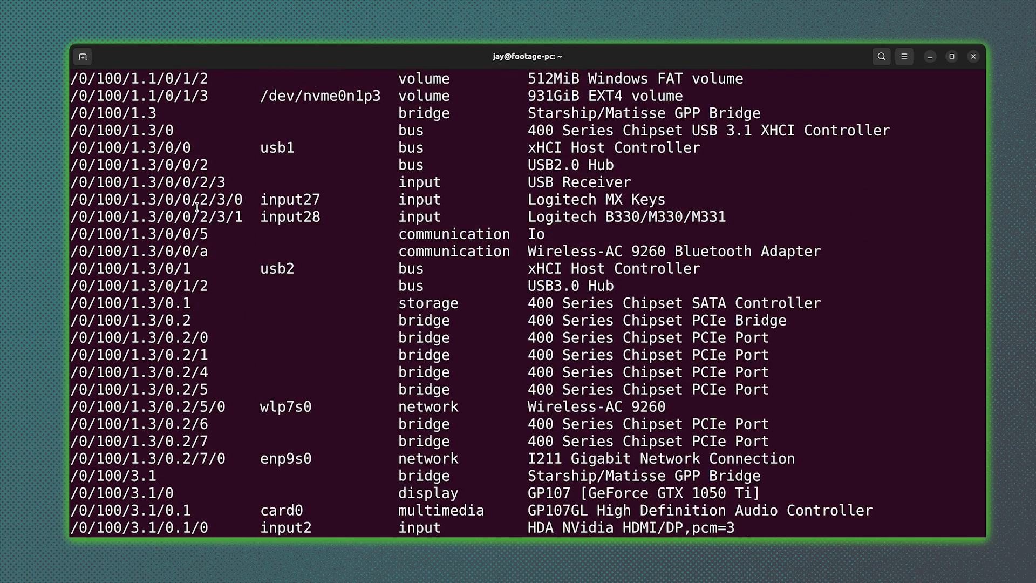
pyautogui.scroll(-3)
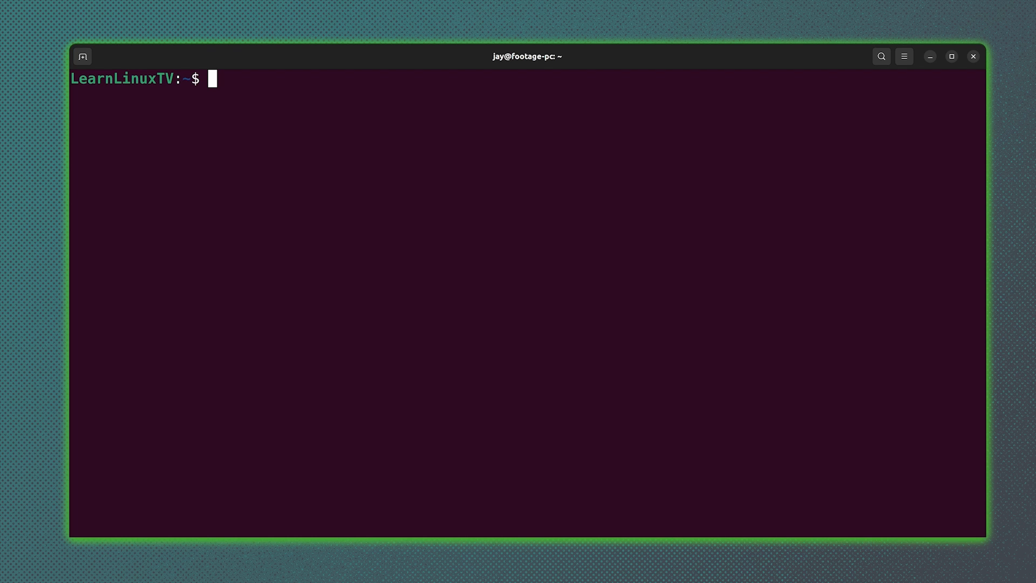
pyautogui.write('lscpu')
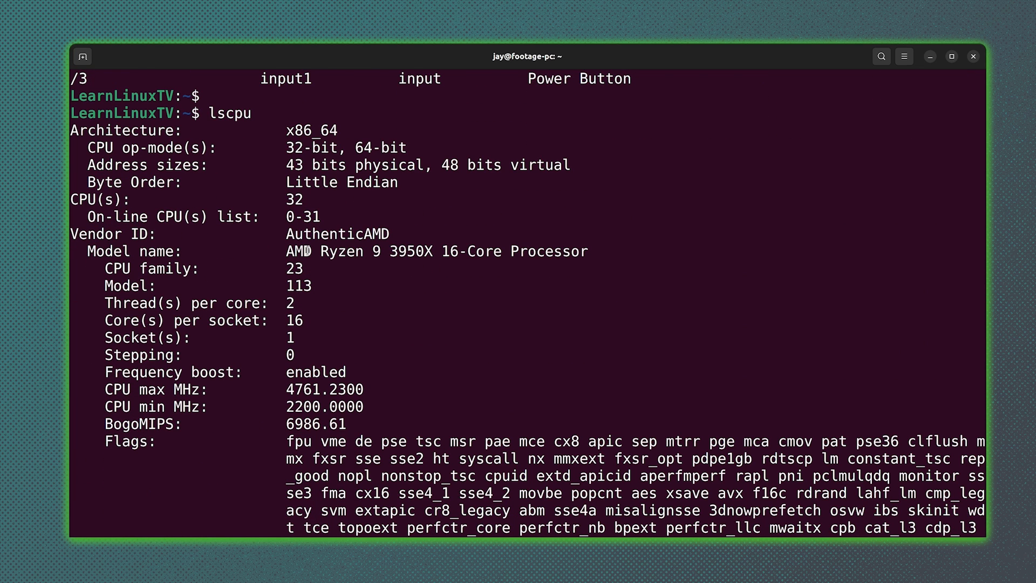
pyautogui.scroll(-3)
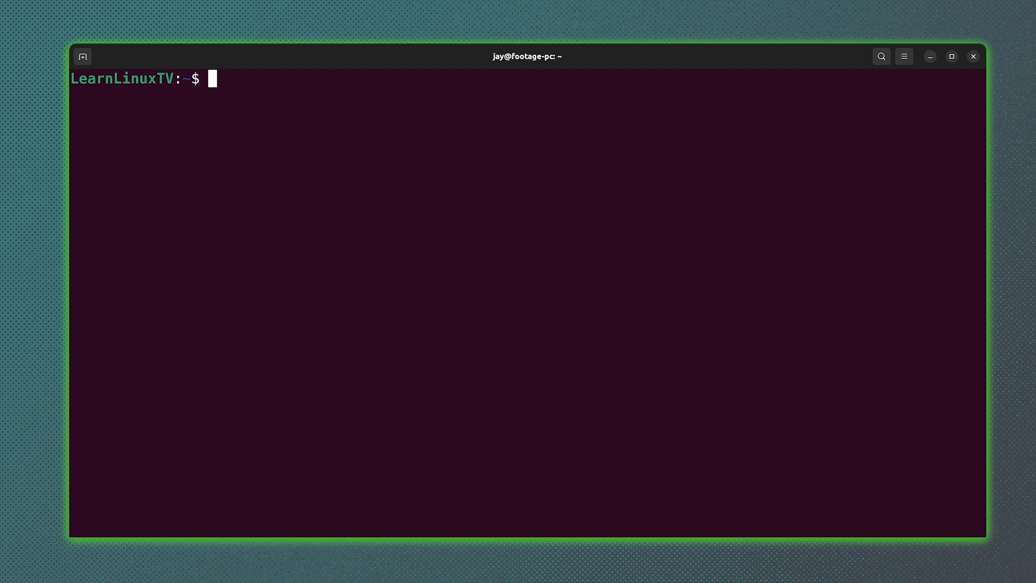
pyautogui.write('lsbl')
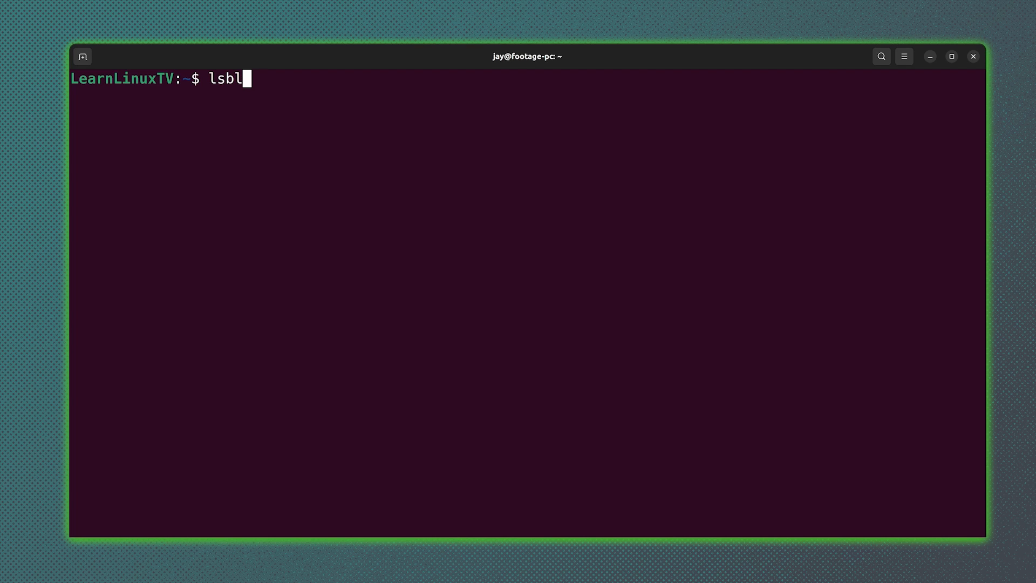
pyautogui.write('k')
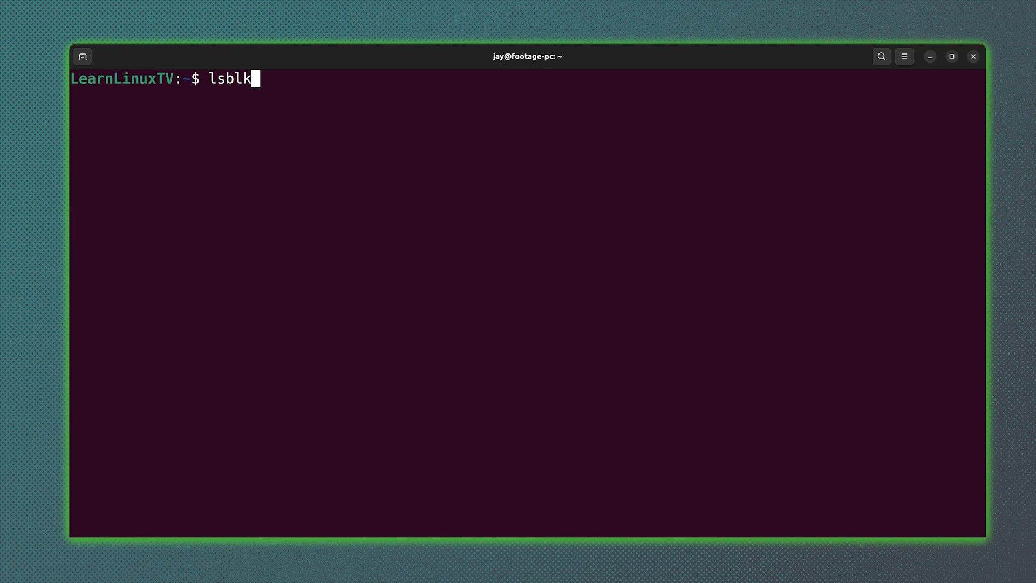
pyautogui.press('Return')
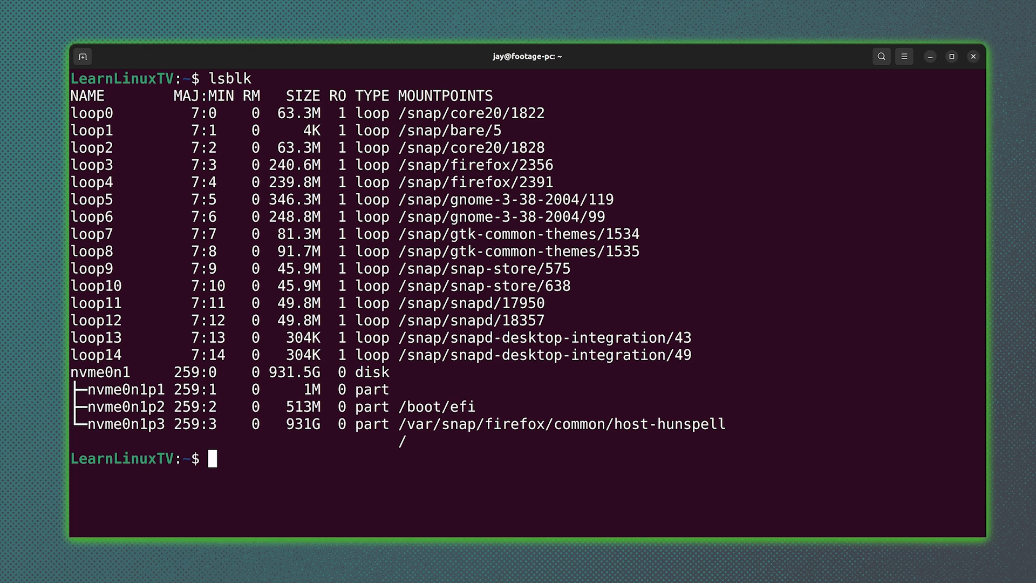
pyautogui.doubleClick(102, 372)
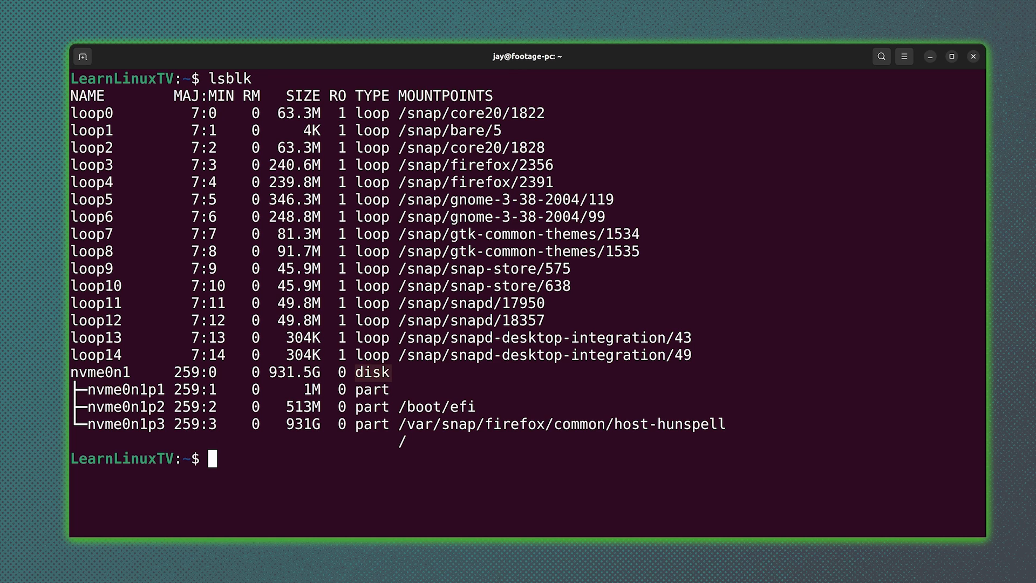
pyautogui.doubleClick(371, 371)
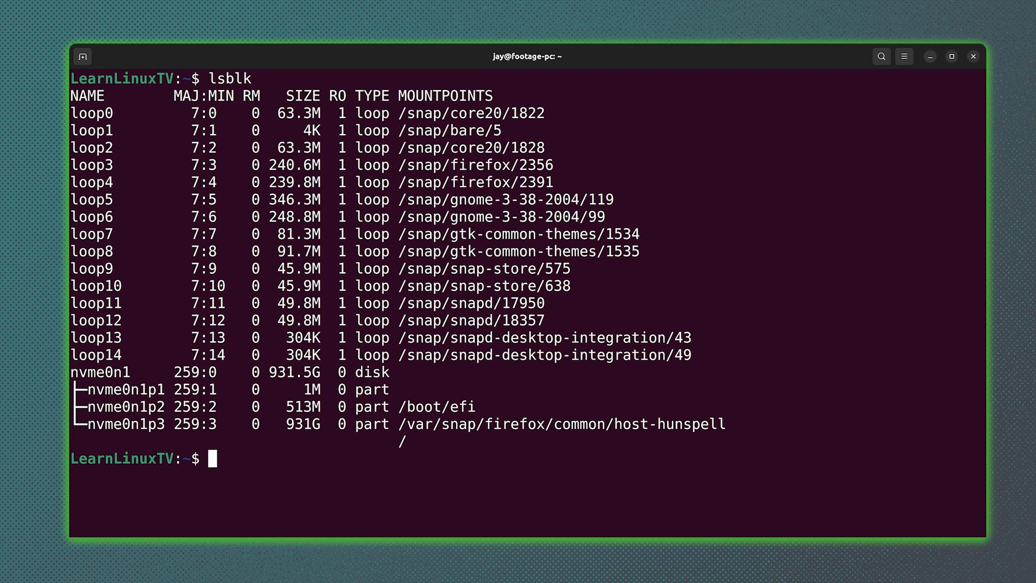
pyautogui.write('wa')
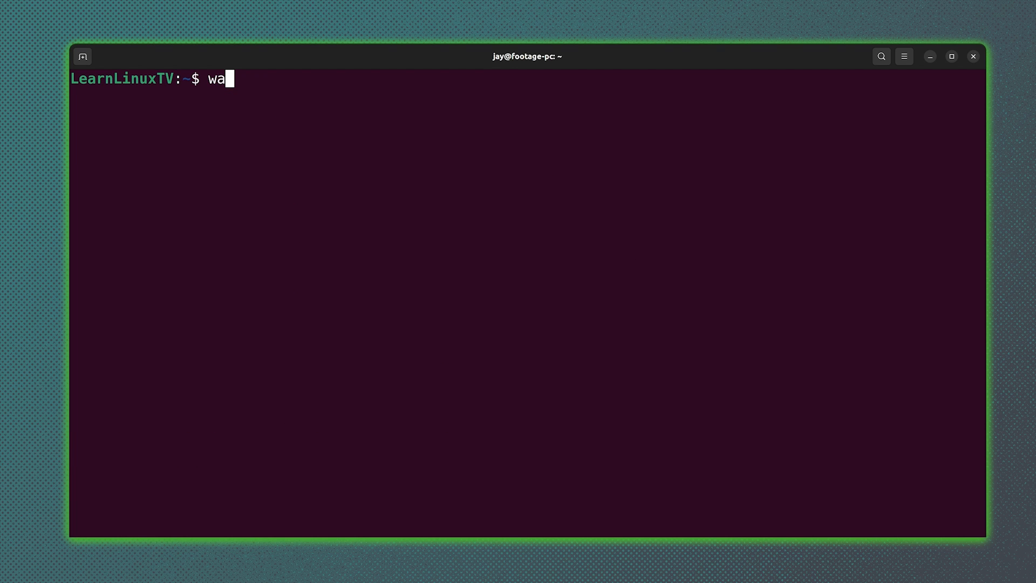